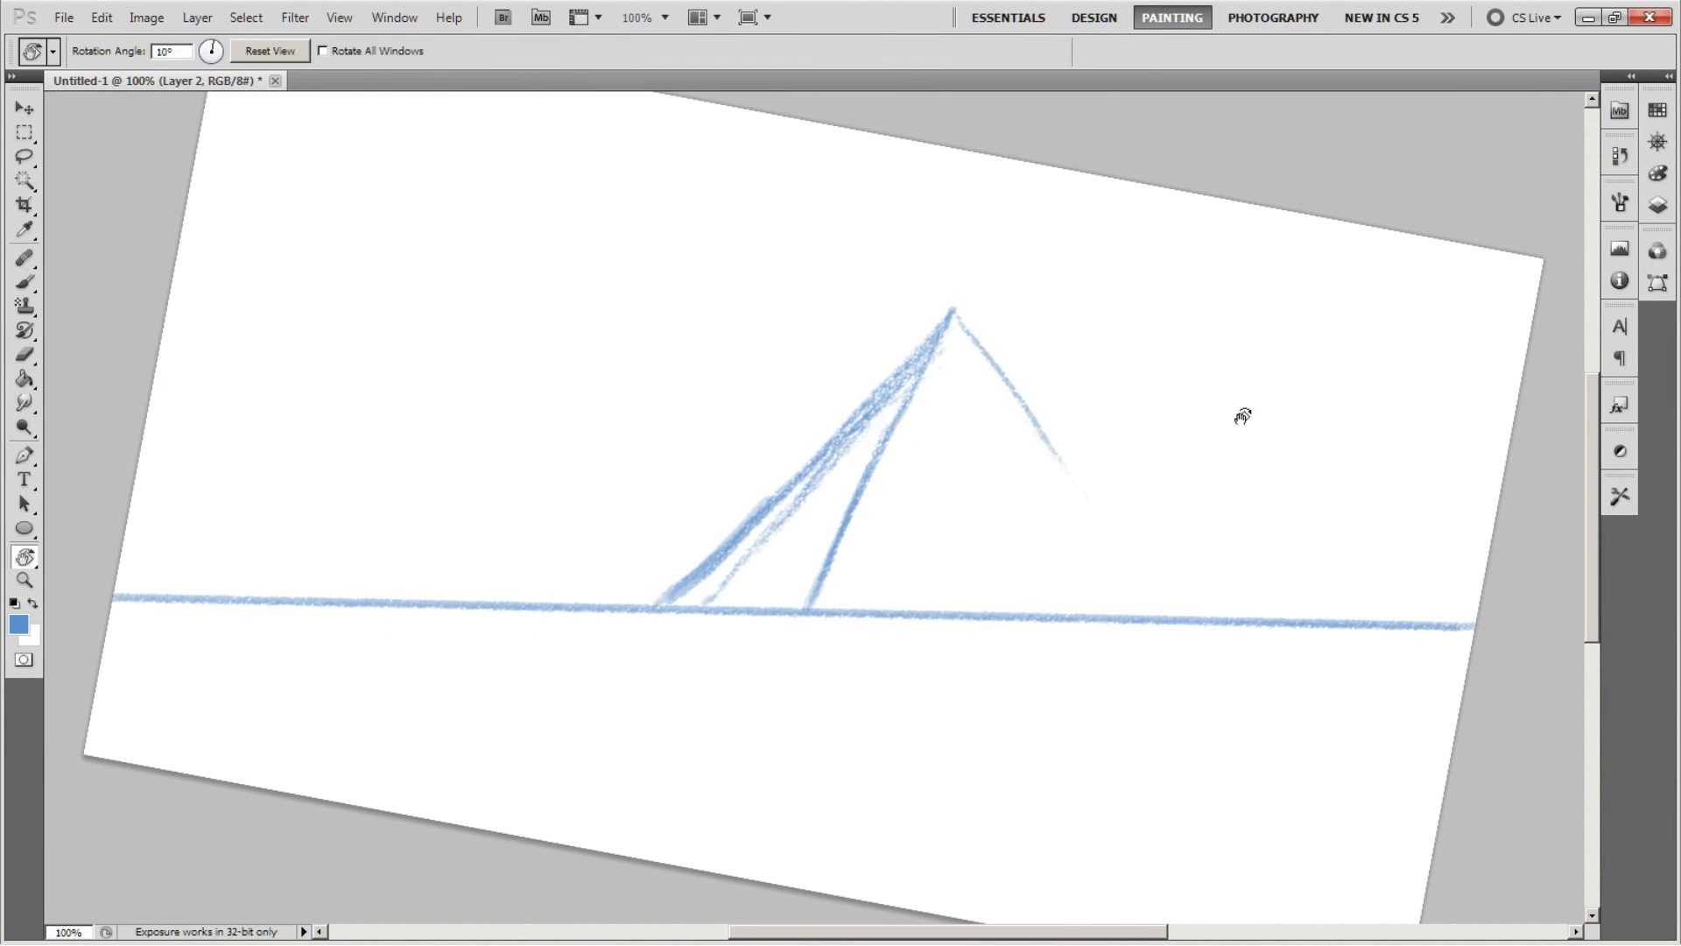
# - Tilt the canvas and sketch the pyramid's base and scene lines in blue on Layer 2
pyautogui.click(24, 284)
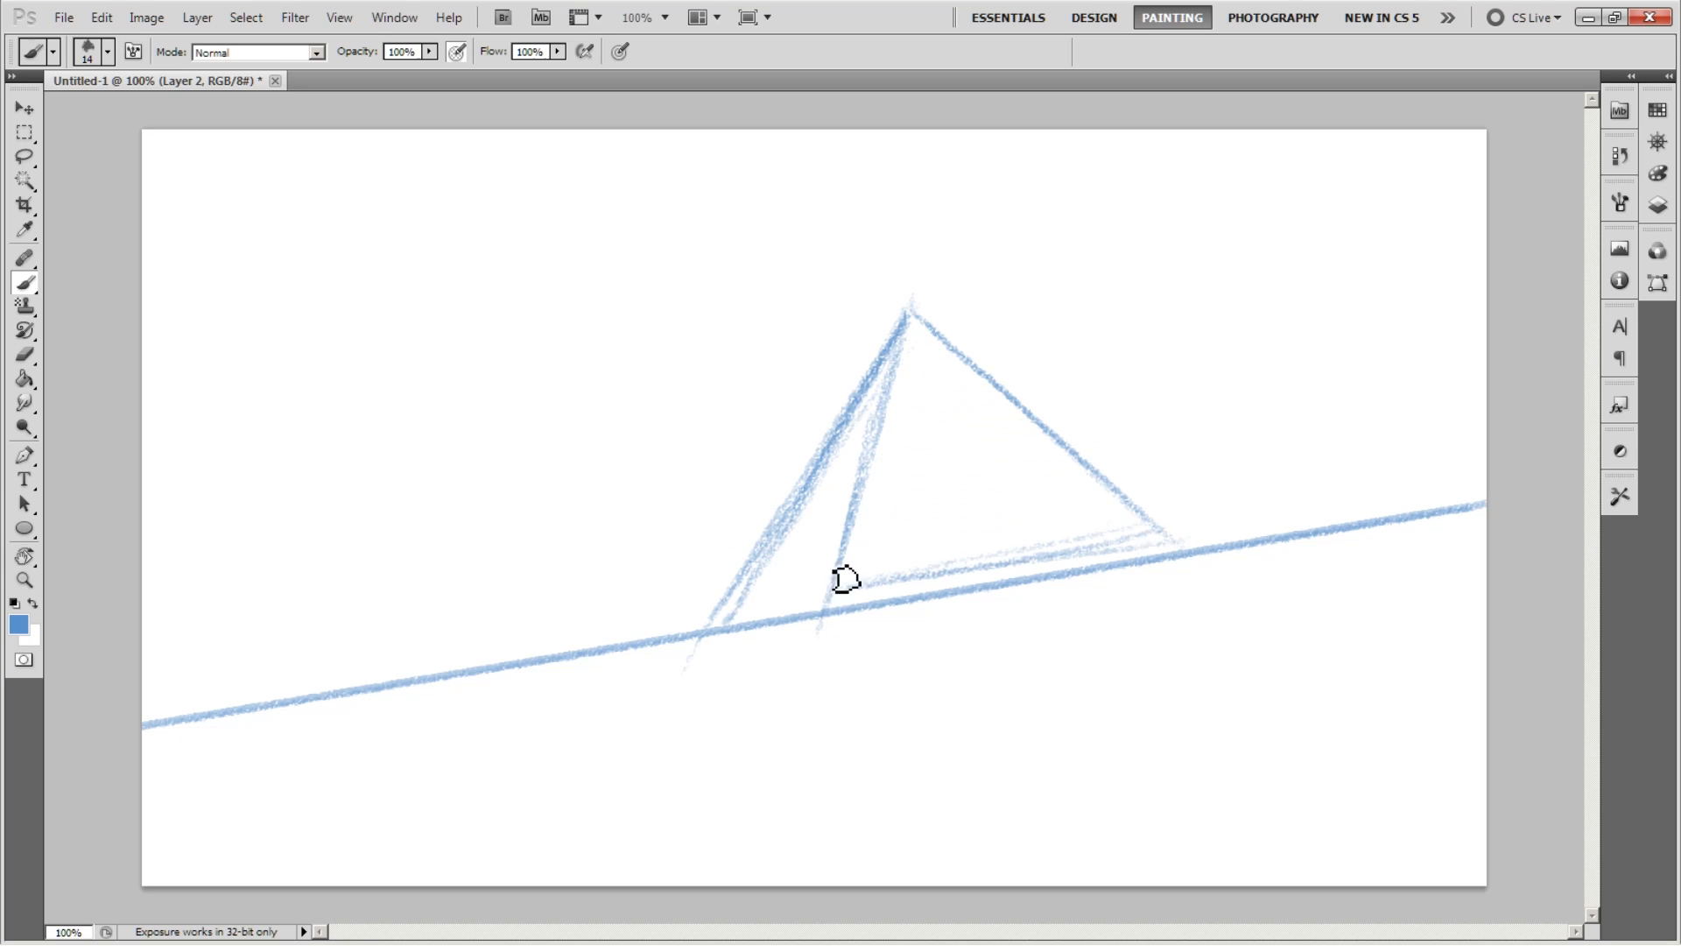
pyautogui.moveTo(846, 579); pyautogui.dragTo(960, 577)
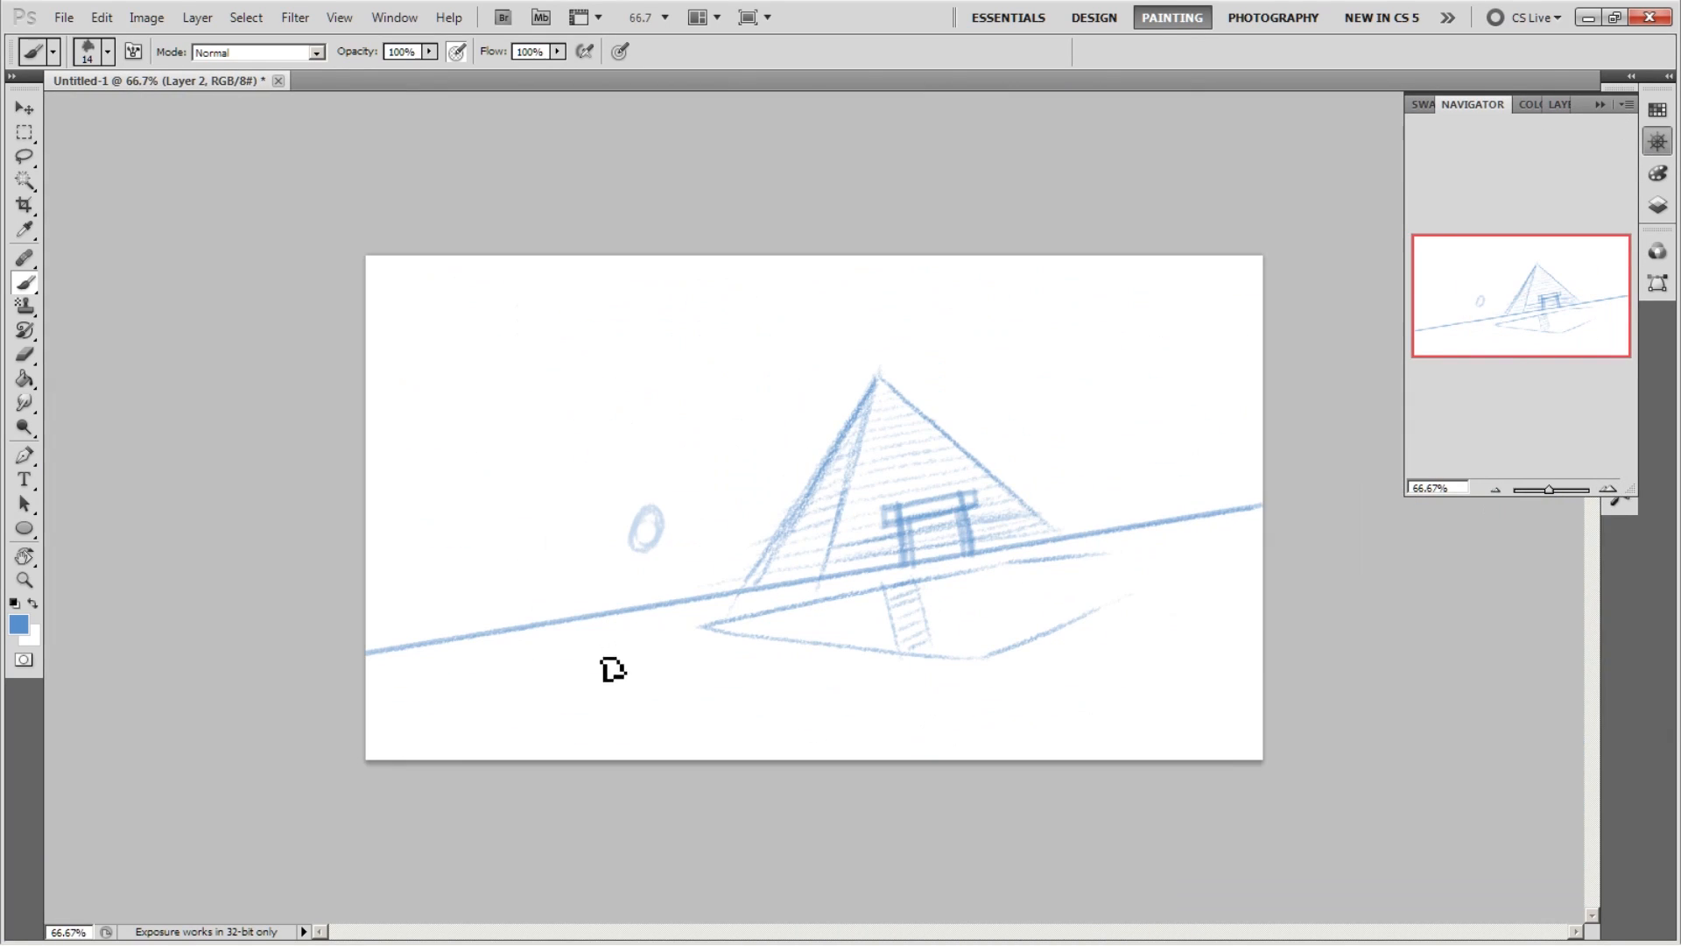
pyautogui.moveTo(643, 525); pyautogui.dragTo(644, 665)
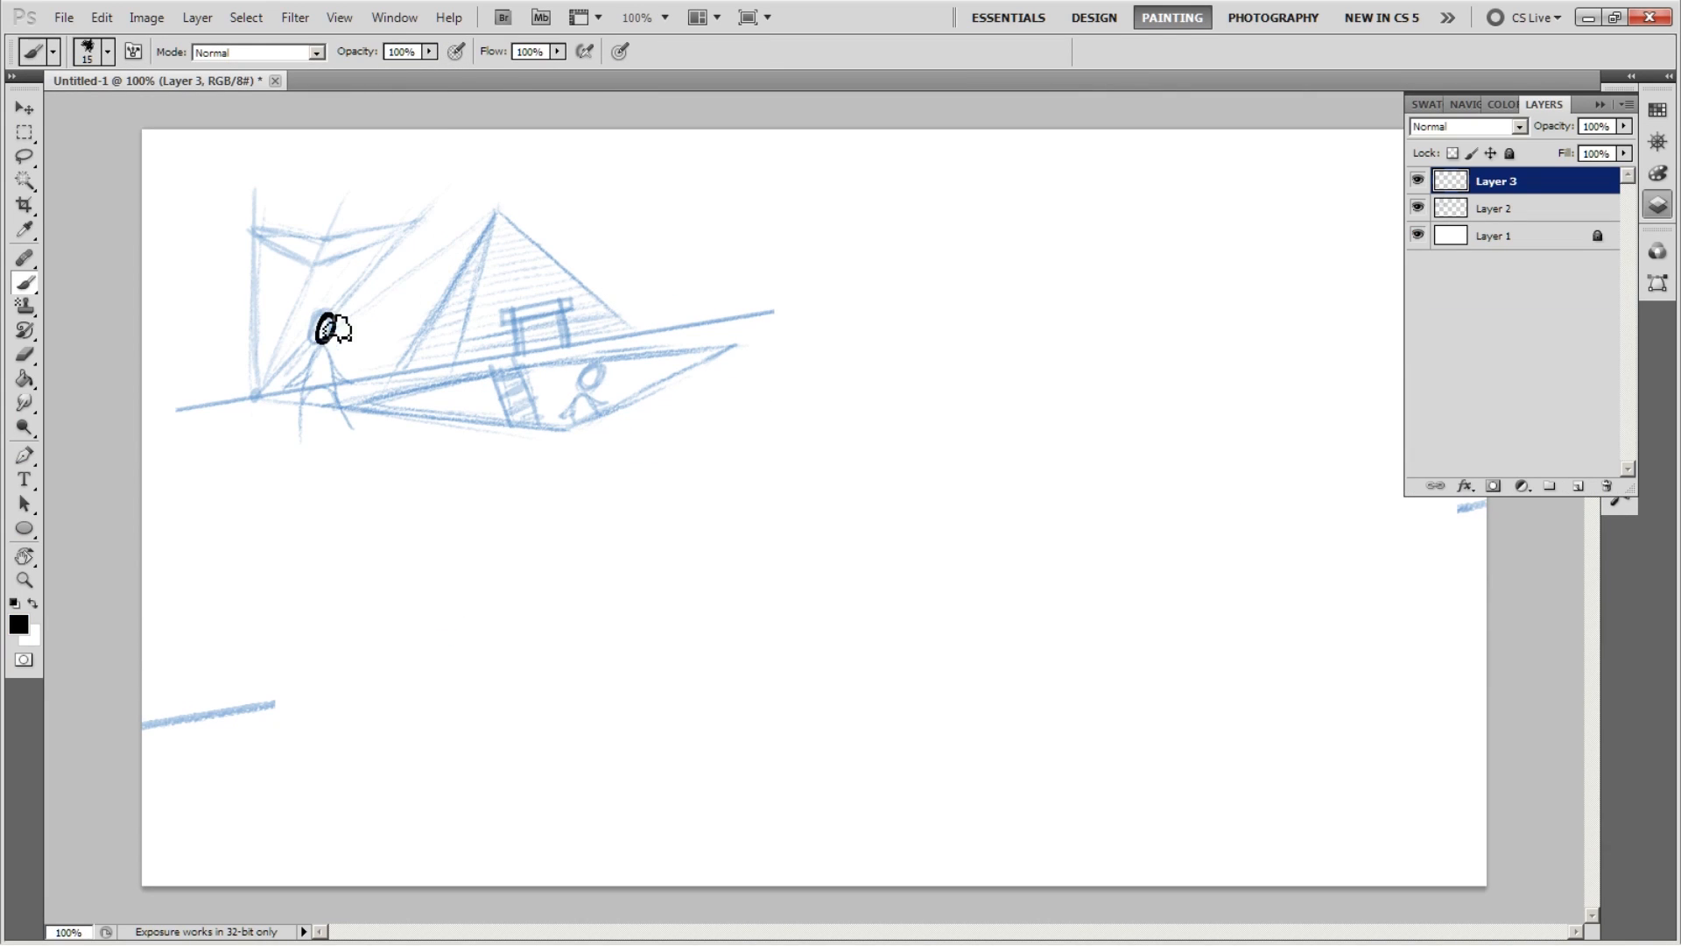
# - Fill the standing figure in black and trace the platform edges on Layer 3
pyautogui.moveTo(321, 321); pyautogui.dragTo(321, 429)
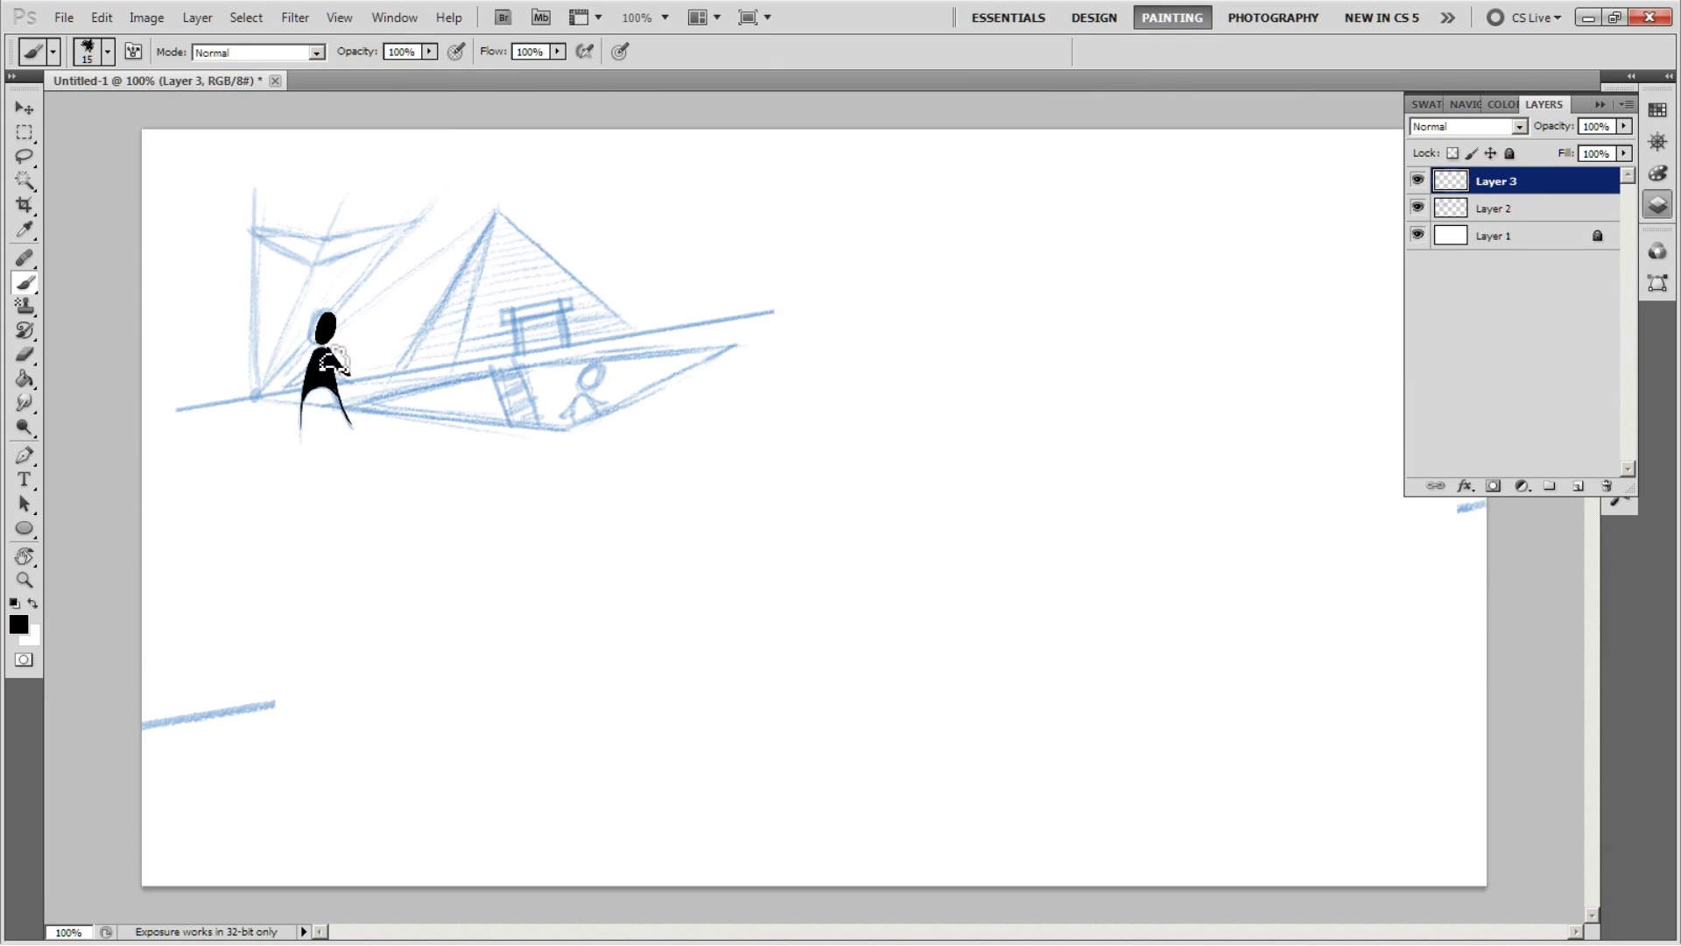
pyautogui.moveTo(338, 412); pyautogui.dragTo(734, 348)
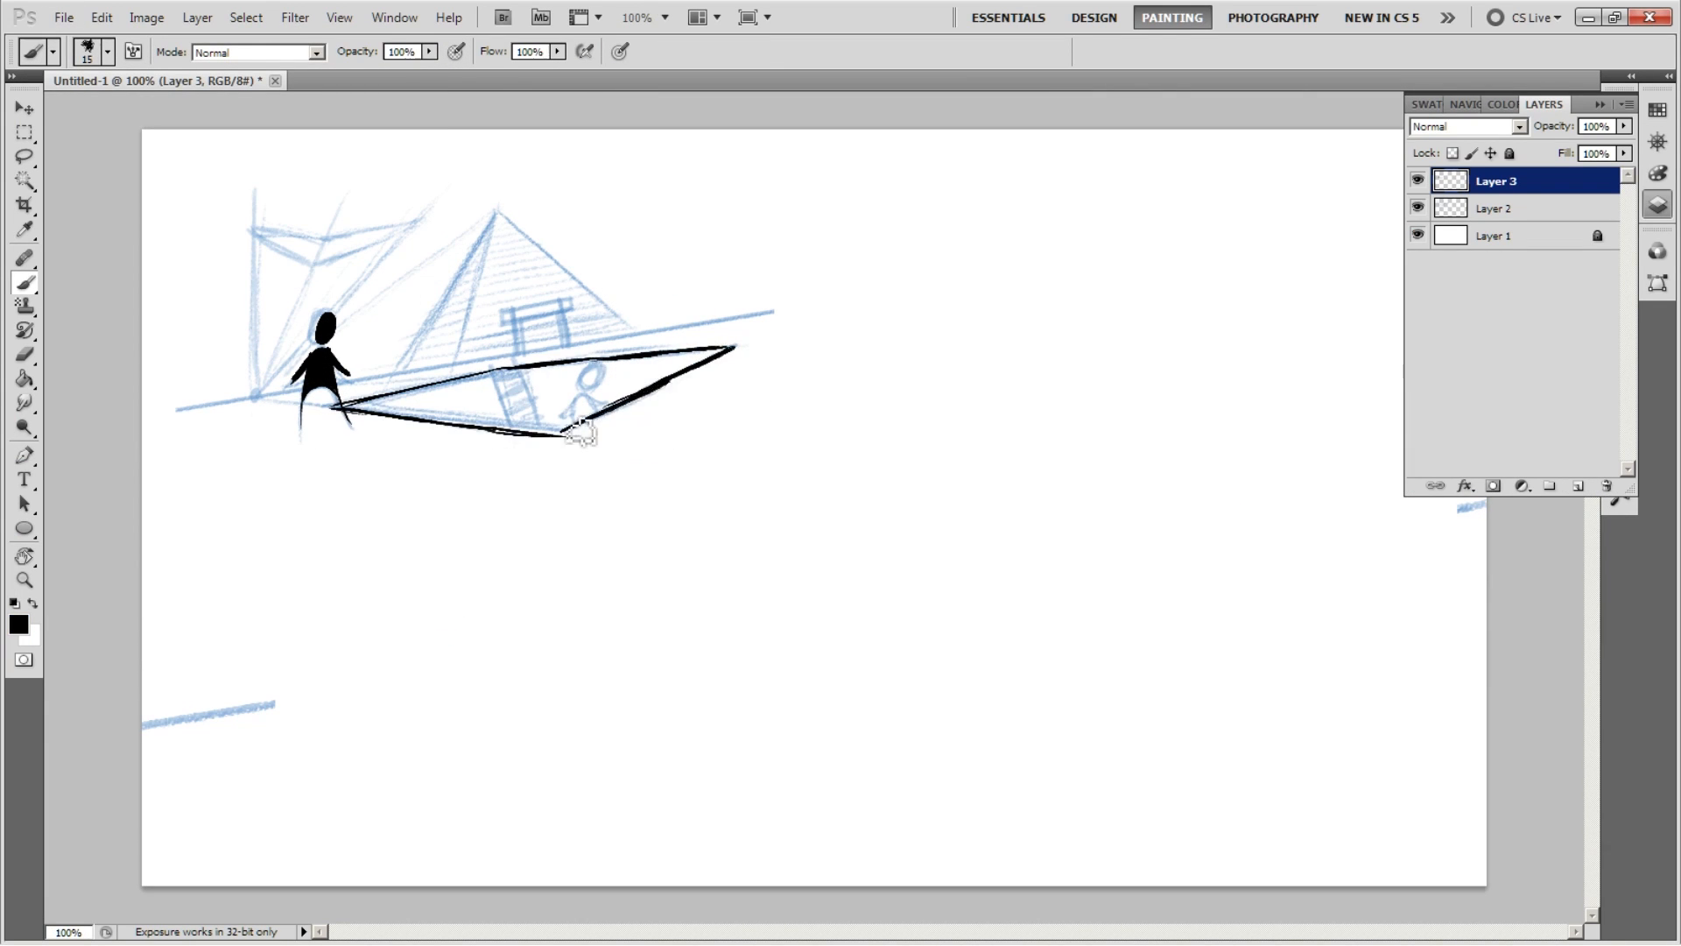
pyautogui.moveTo(579, 434); pyautogui.dragTo(499, 380)
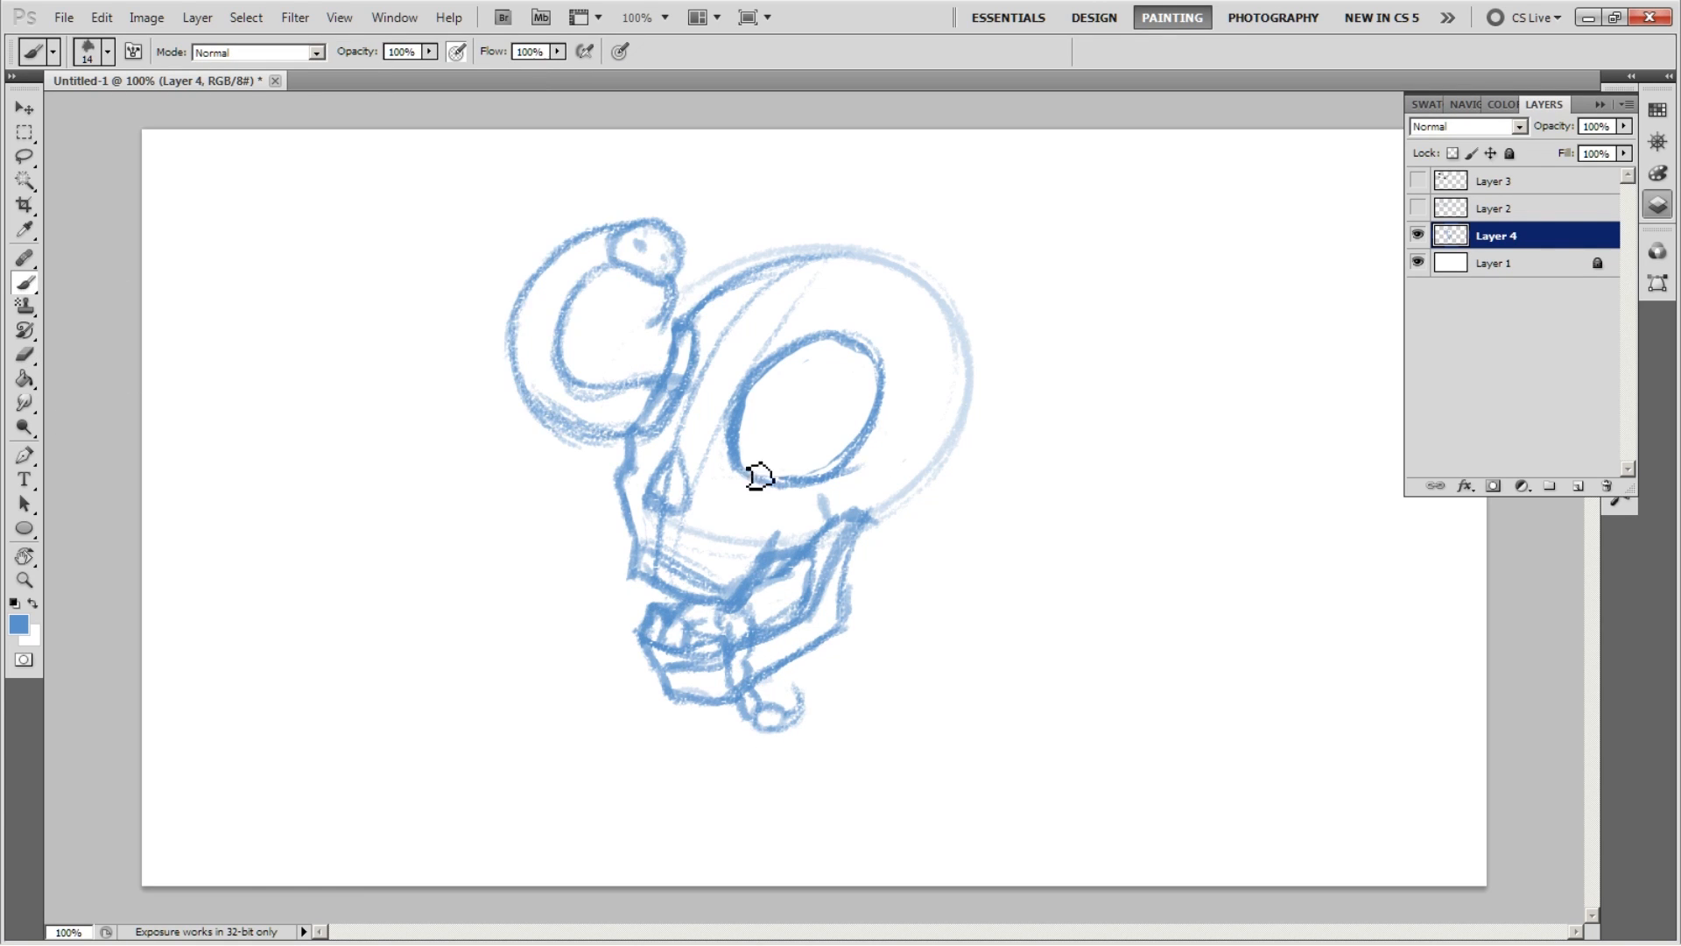
# - Sketch the skull's eye socket in blue on Layer 4
pyautogui.moveTo(750, 472); pyautogui.dragTo(847, 407)
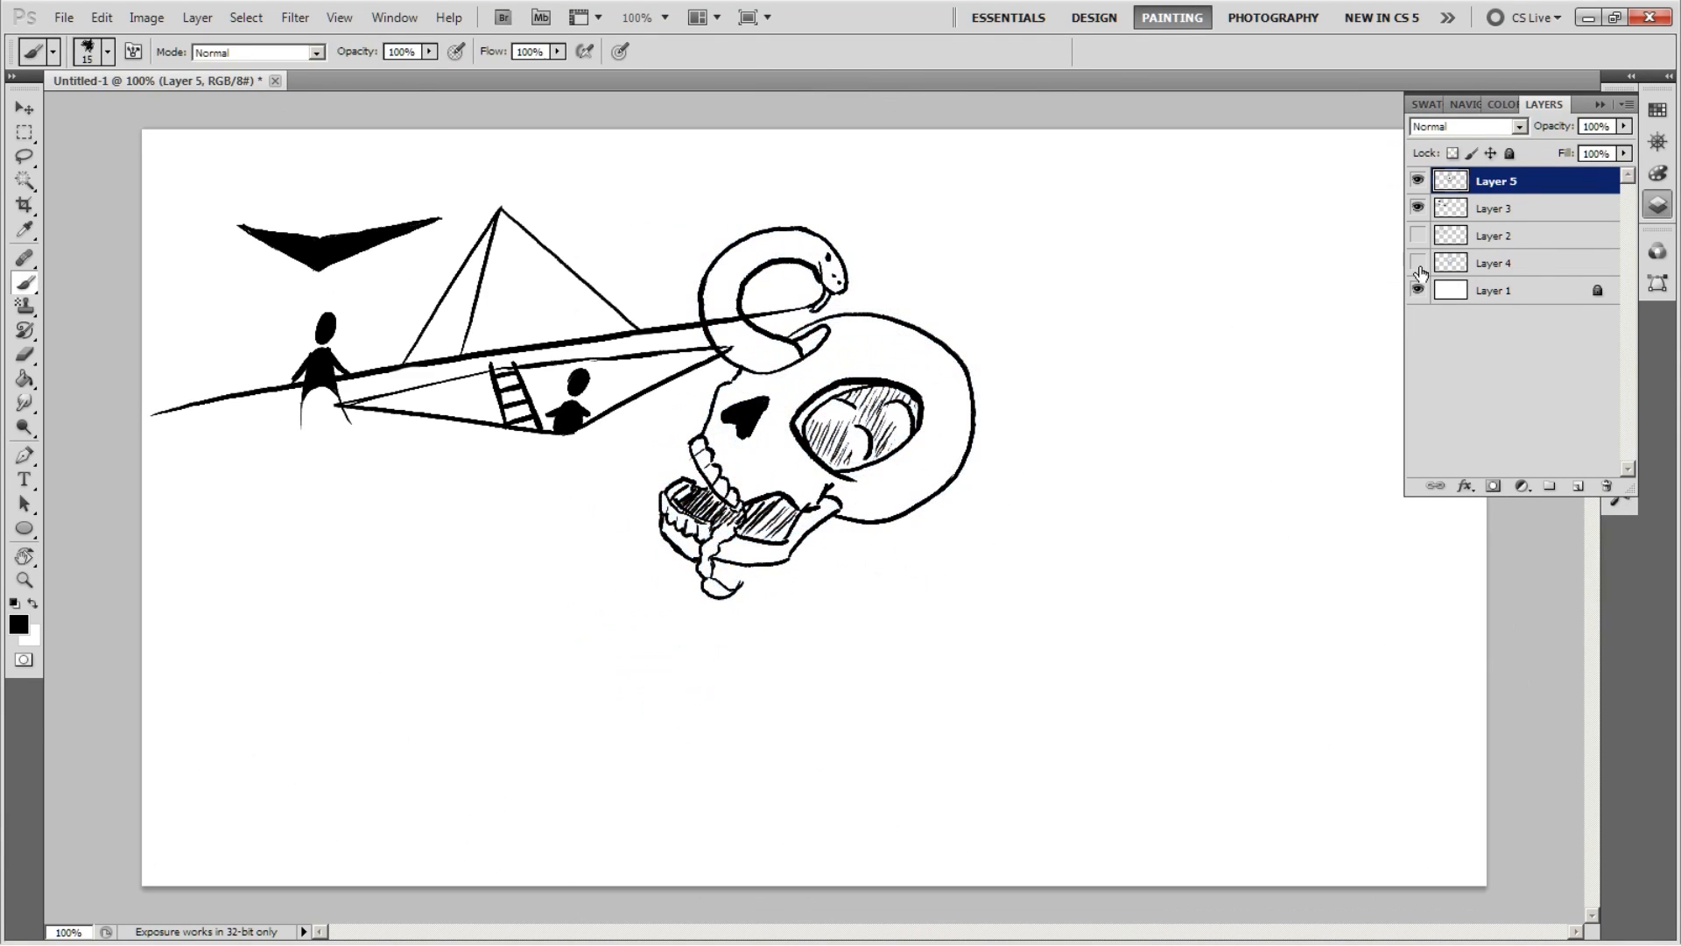
# - Hide the inked drawing layers so the canvas is clear for Layer 6
pyautogui.click(1605, 486)
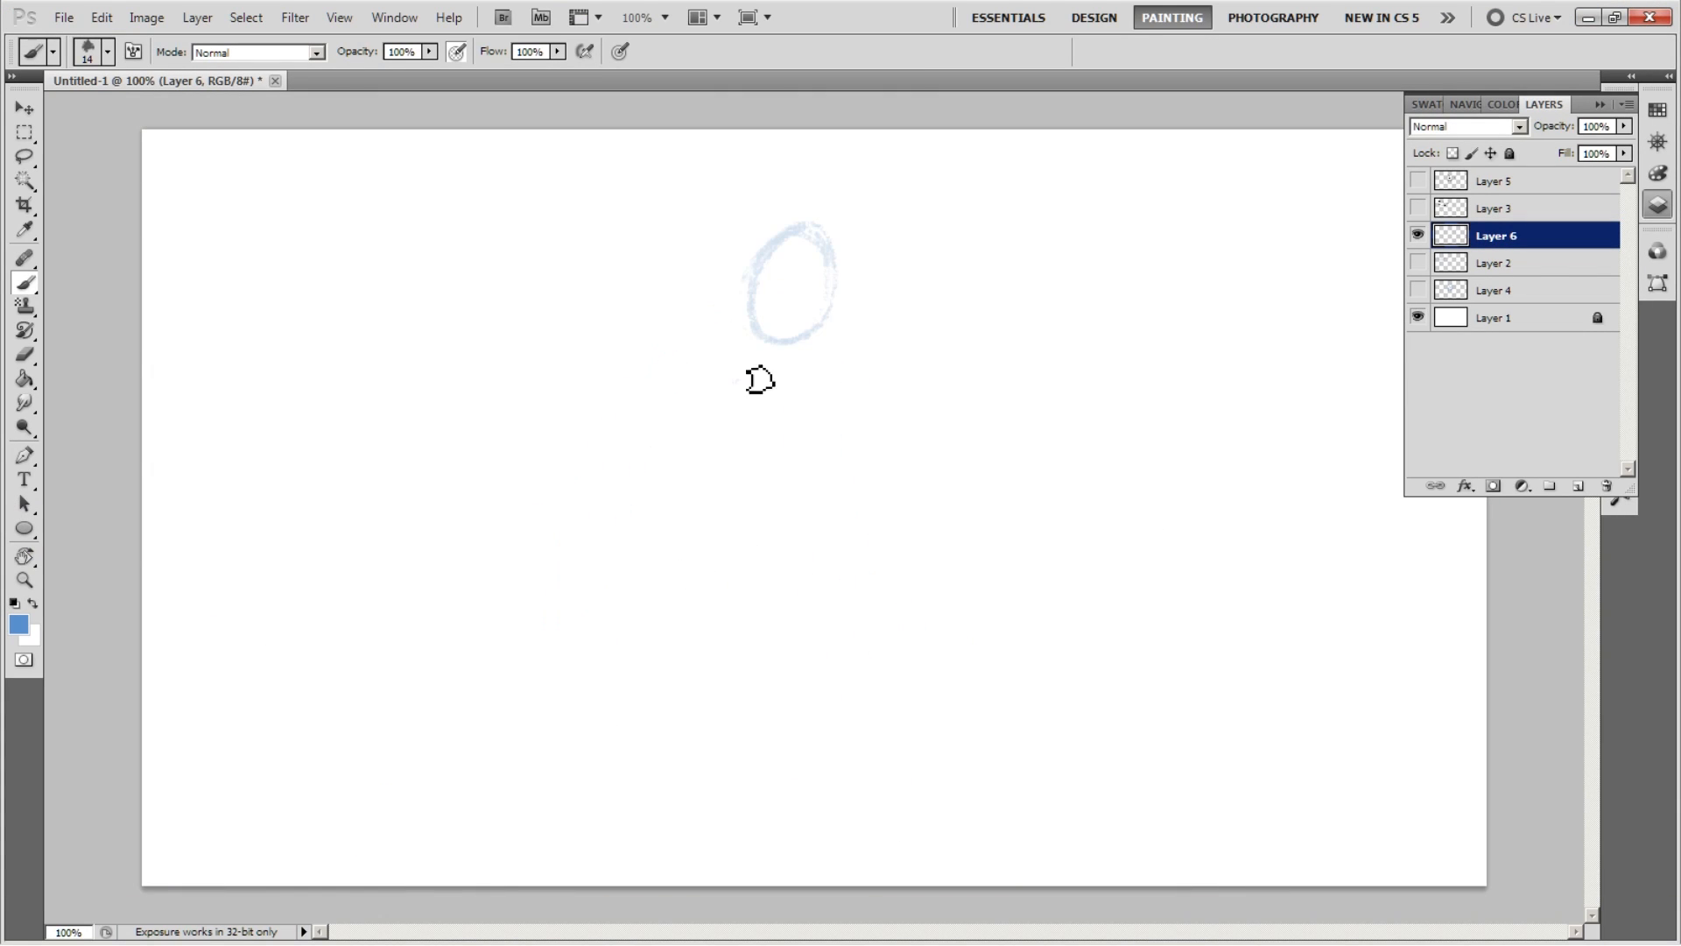
# - Sketch a blue oval head on Layer 6 and fill the cloaked body black on Layer 7
pyautogui.moveTo(758, 378); pyautogui.dragTo(694, 694)
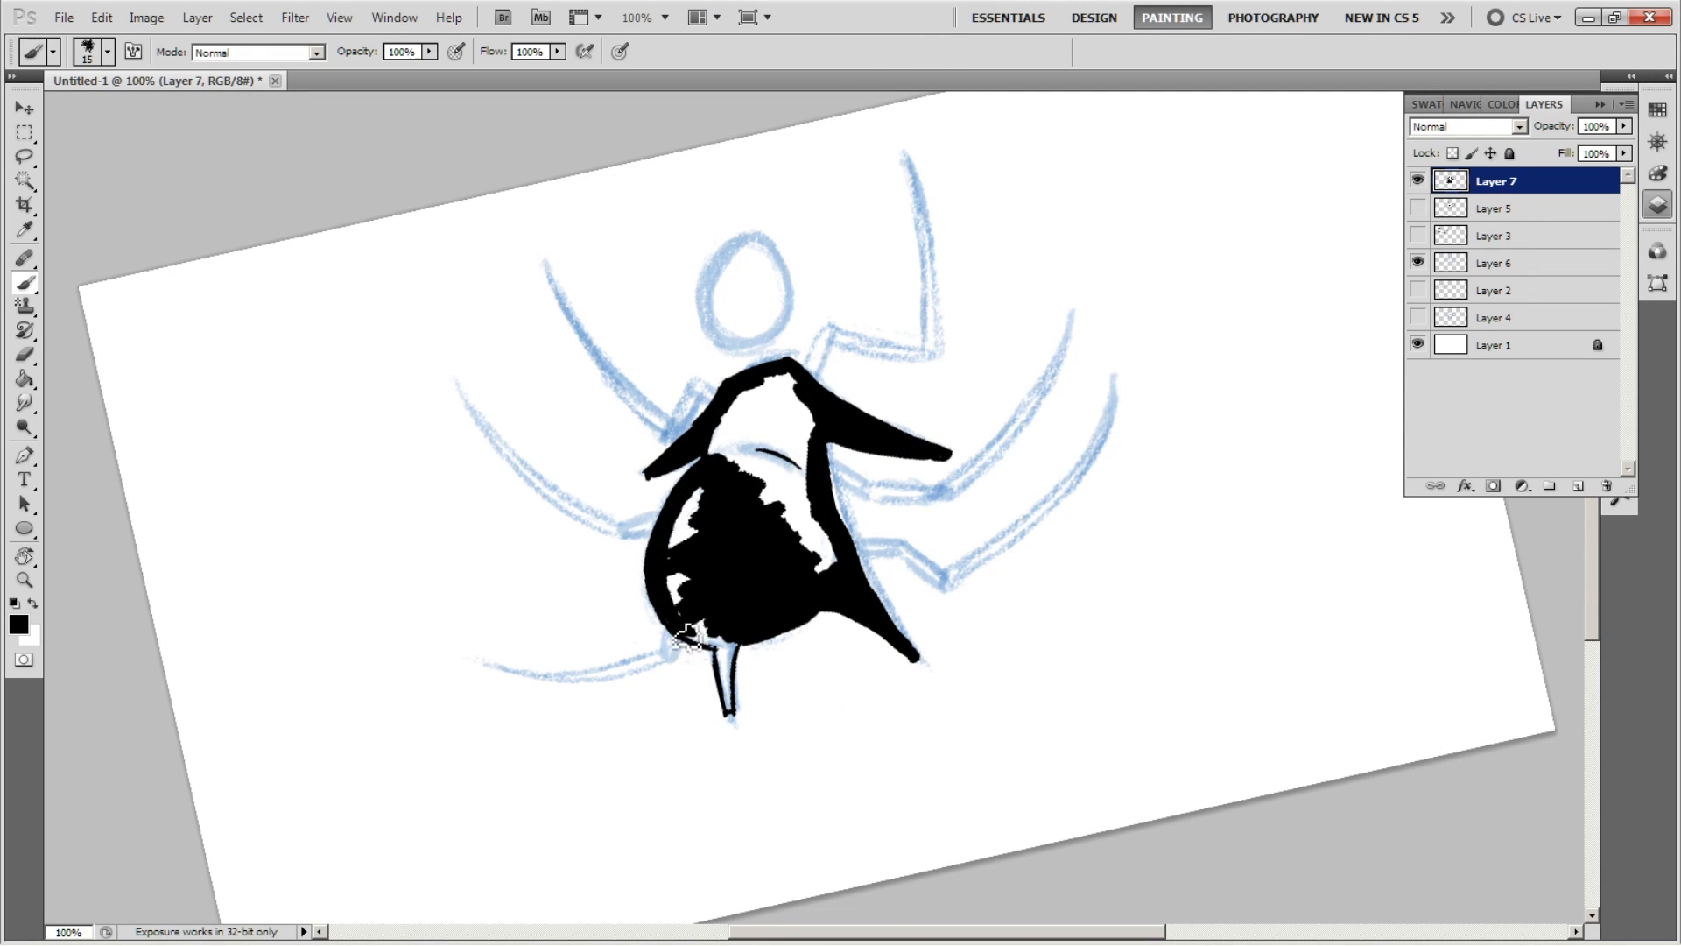
pyautogui.moveTo(686, 632); pyautogui.dragTo(837, 472)
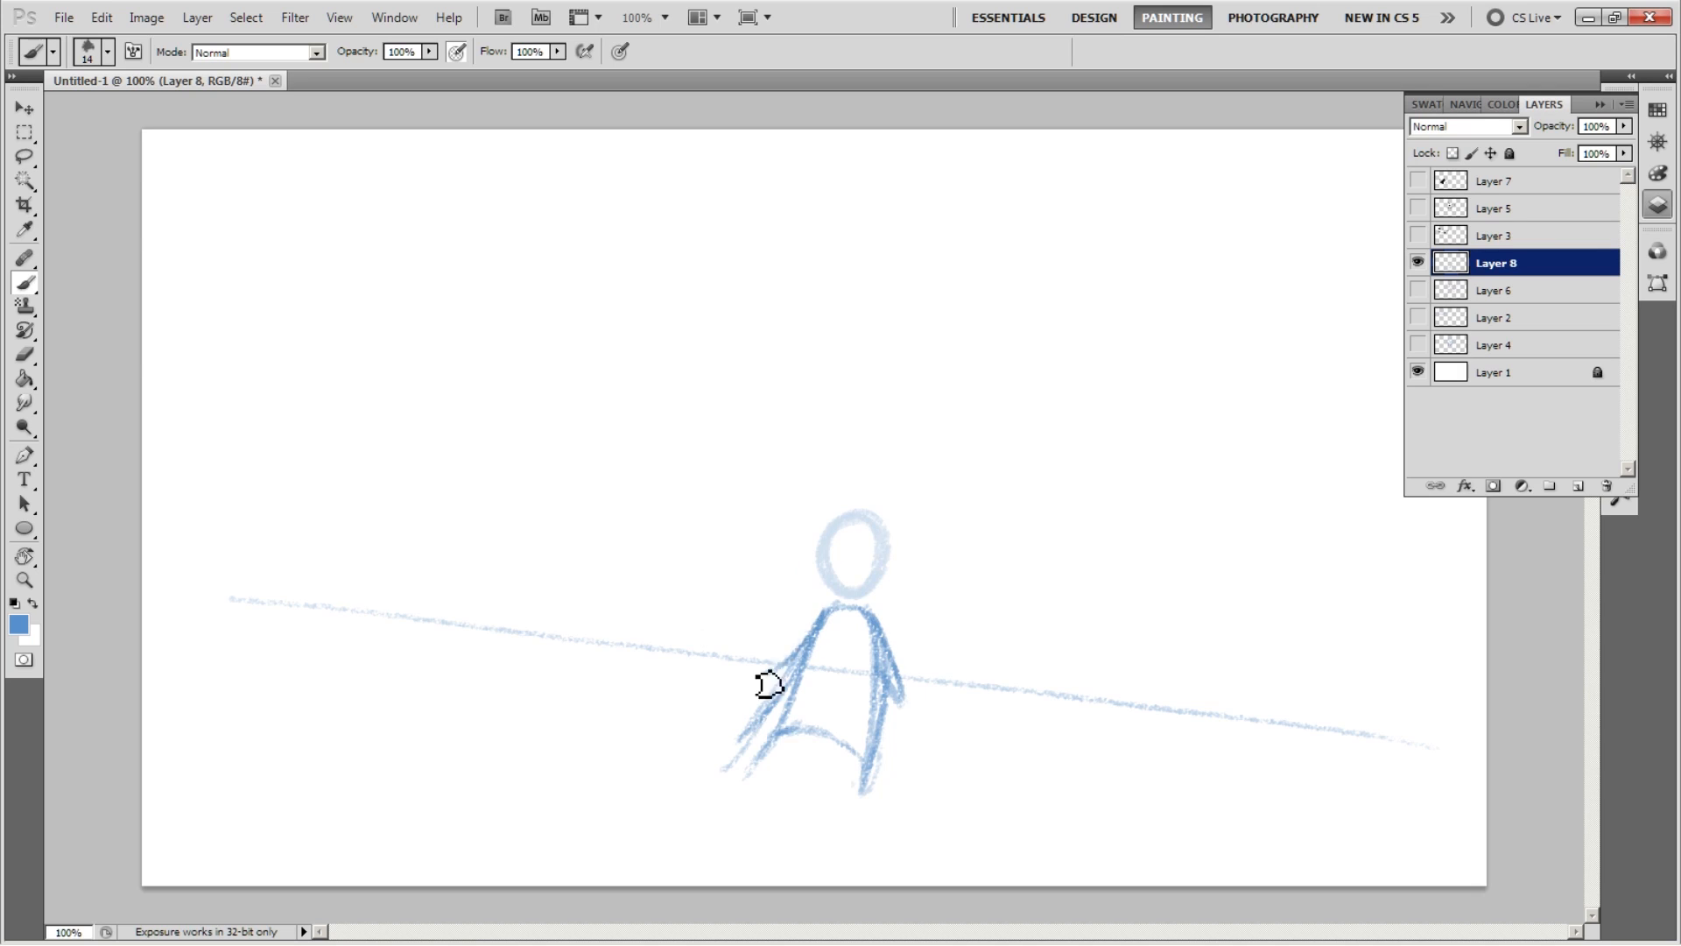
# - Sketch the seated figure and large looping ellipses in blue on Layer 8
pyautogui.moveTo(767, 686); pyautogui.dragTo(546, 510)
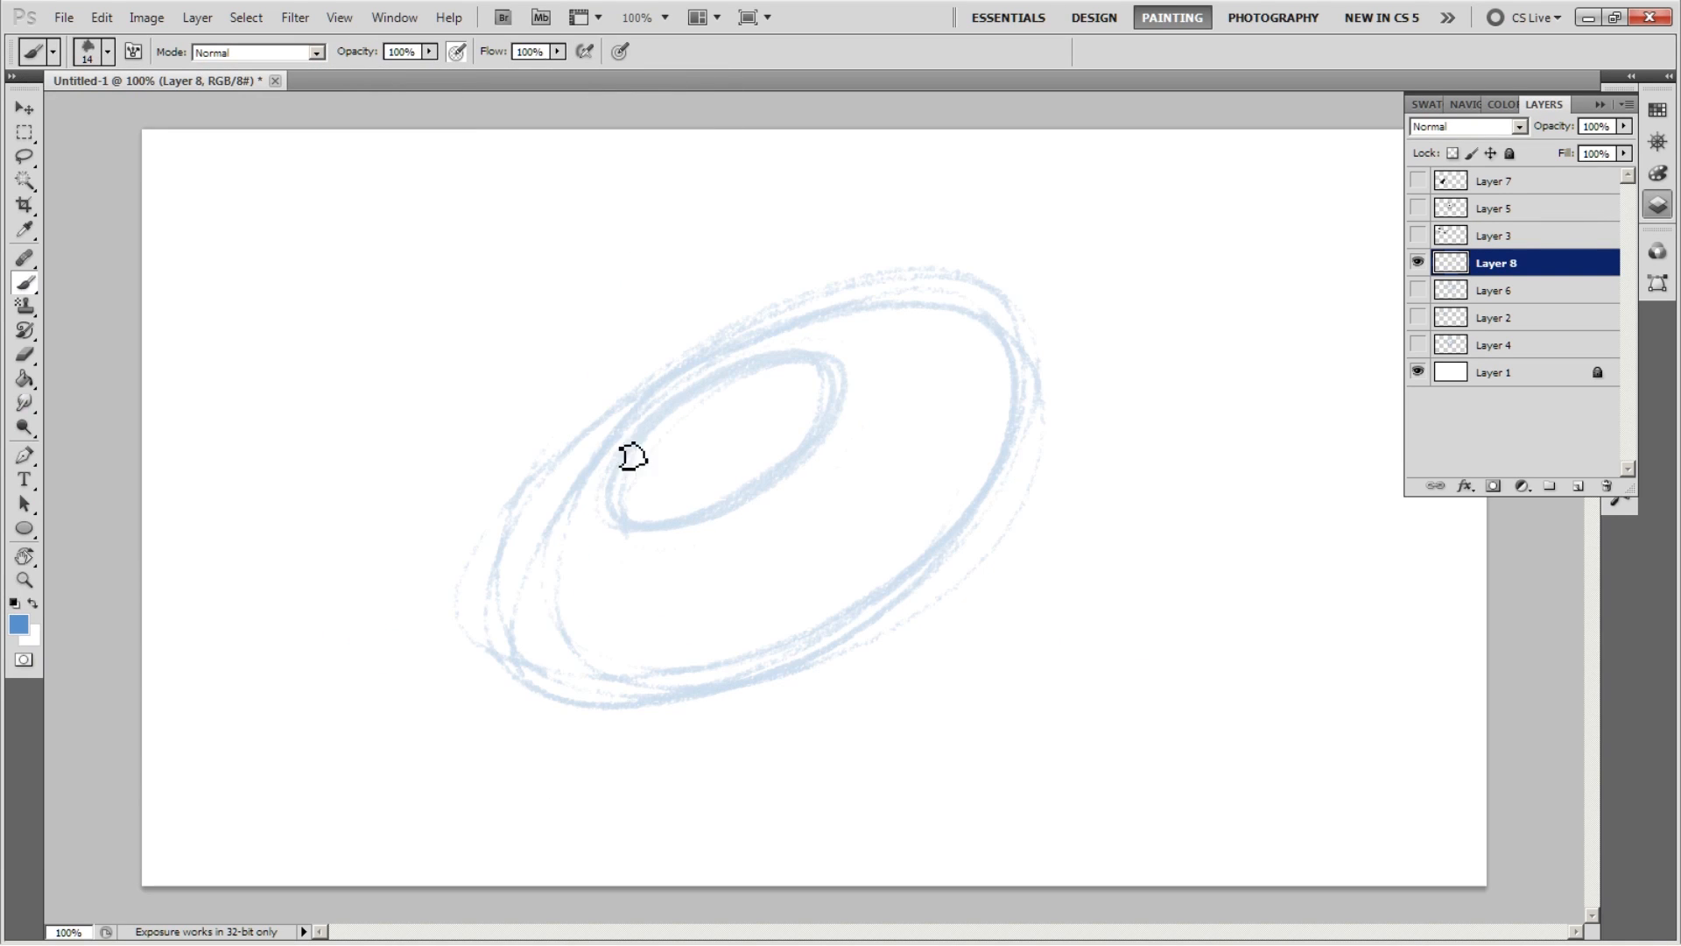
pyautogui.moveTo(633, 455); pyautogui.dragTo(908, 712)
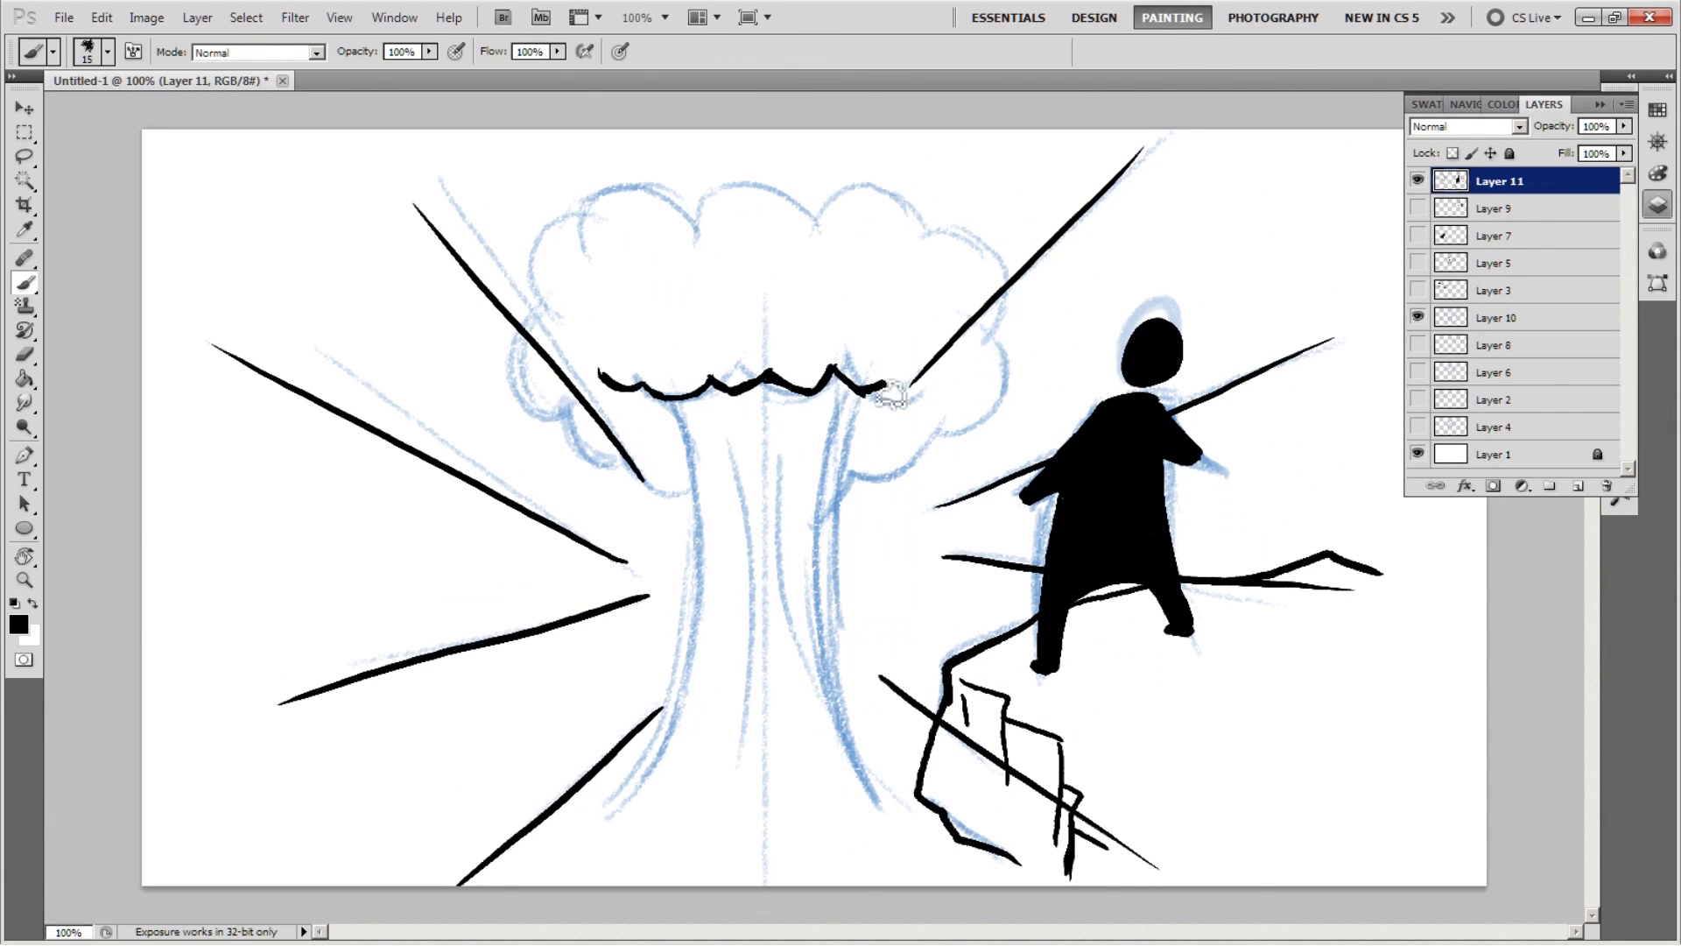
# - Ink the mushroom cloud's wavy edge and fill the walking figure's head black
pyautogui.moveTo(895, 392); pyautogui.dragTo(541, 306)
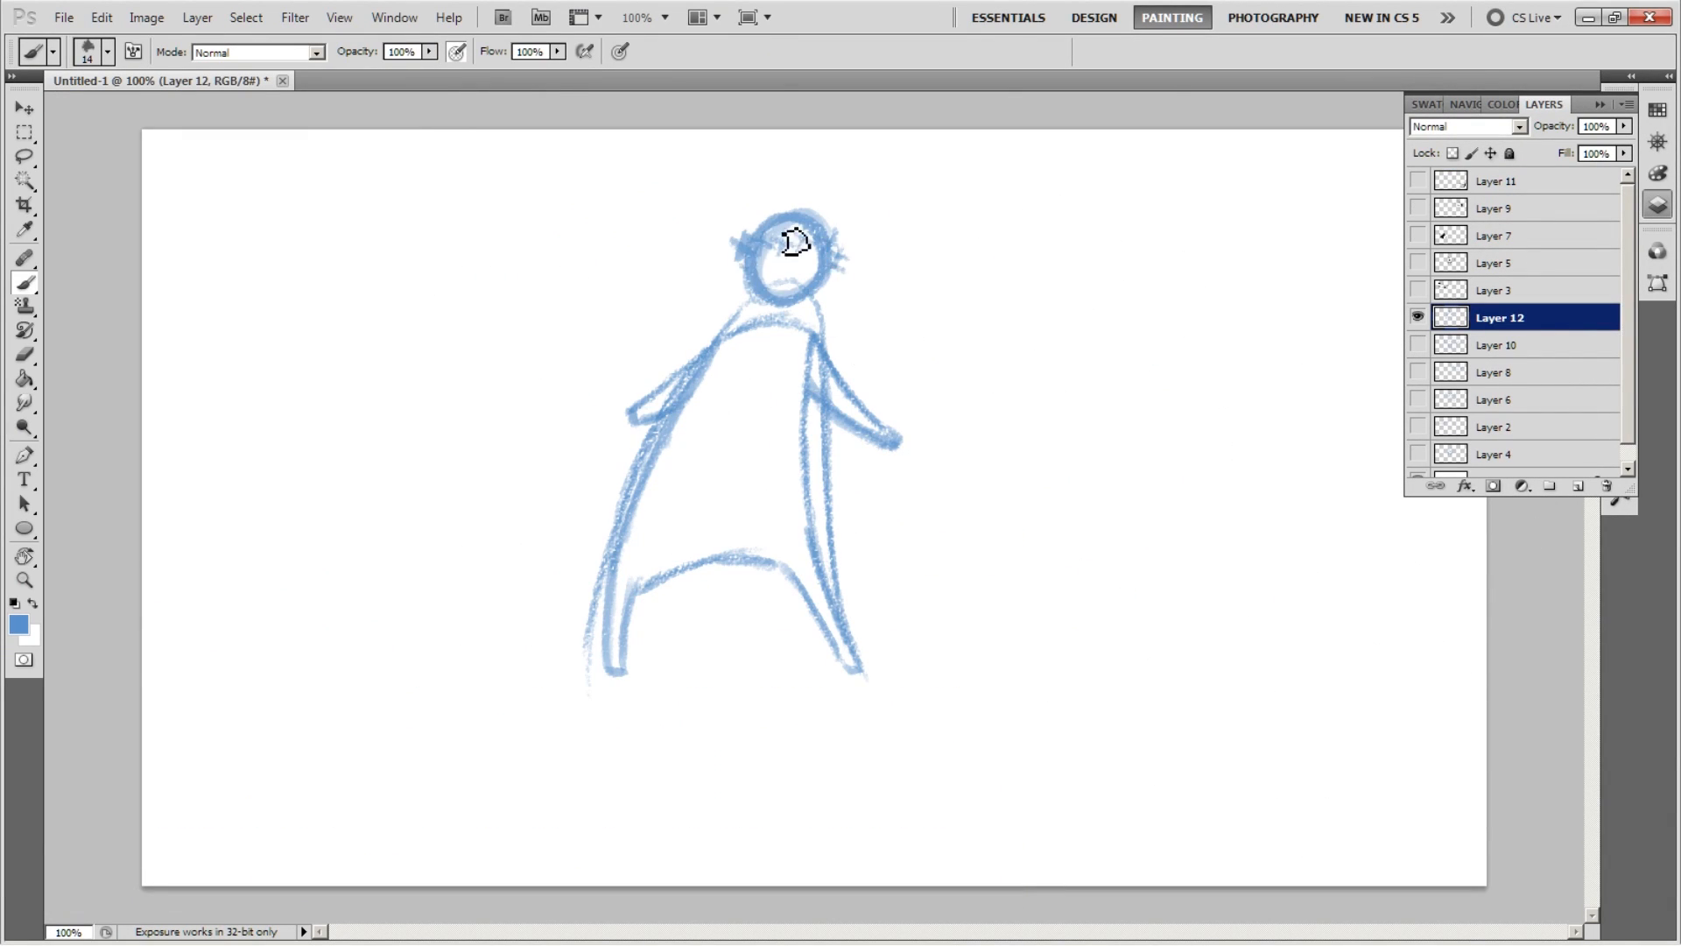
pyautogui.click(788, 252)
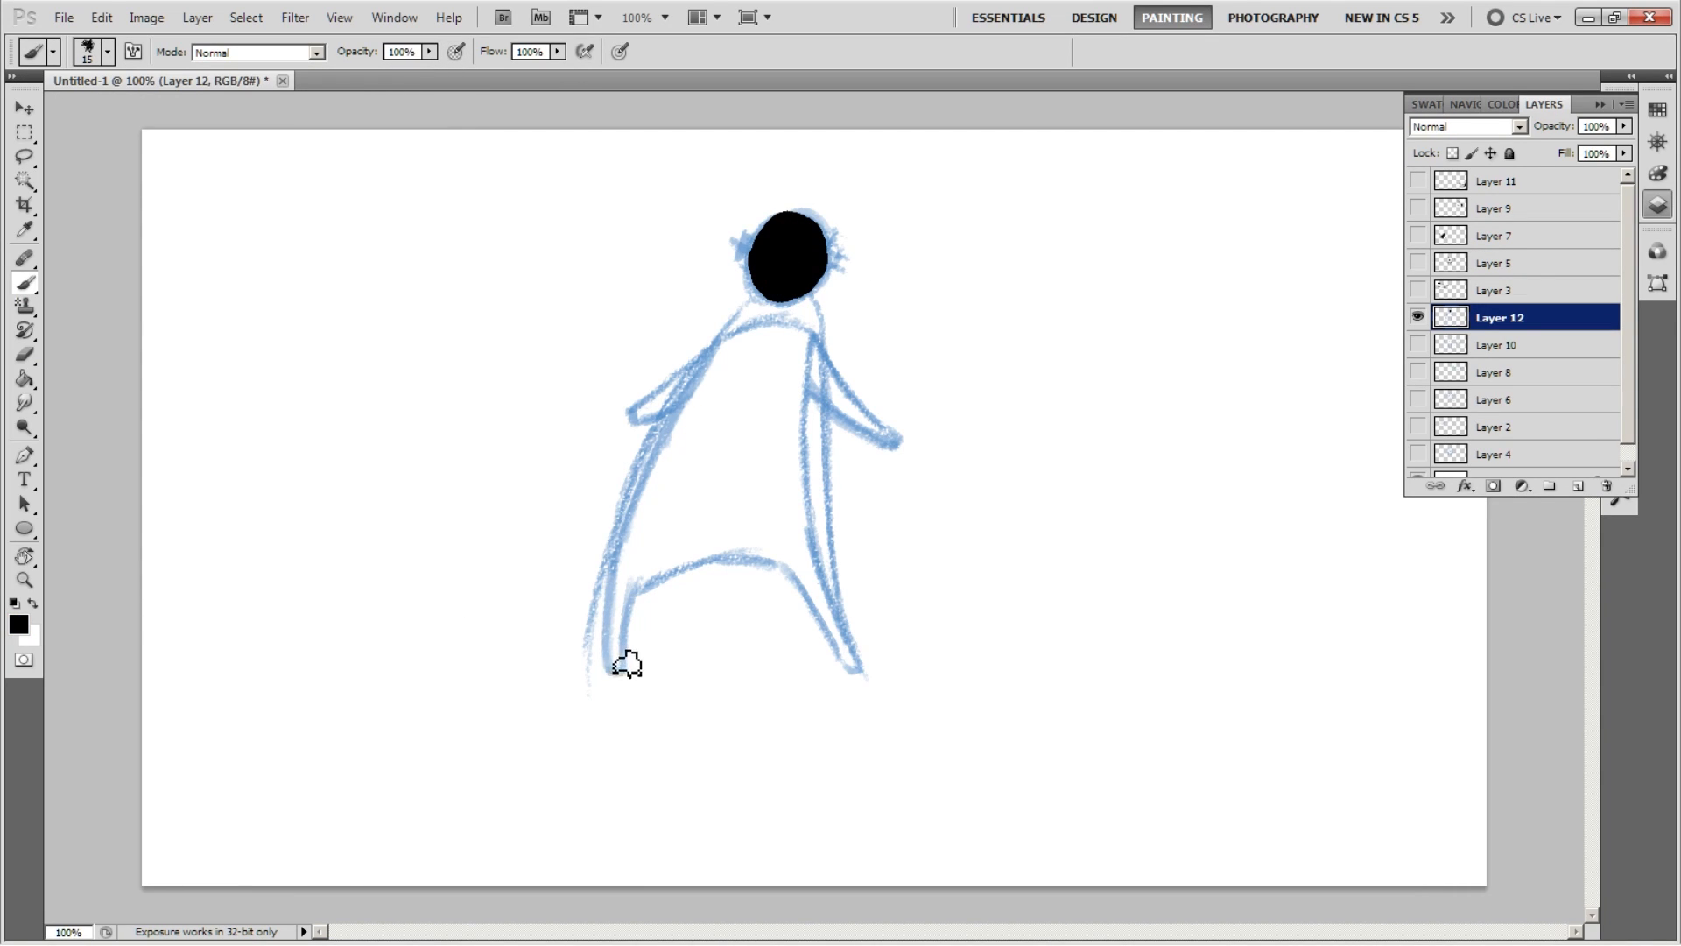